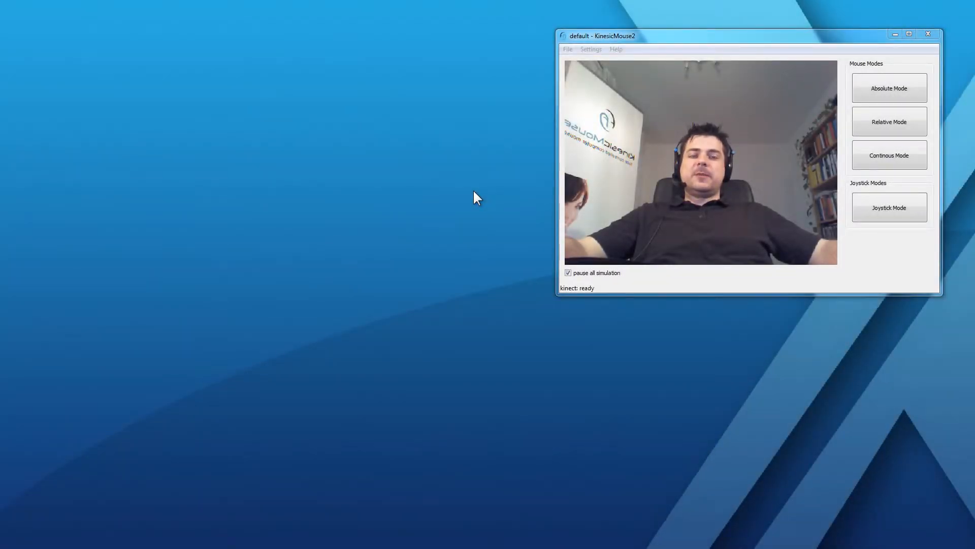
mouse_move(501, 217)
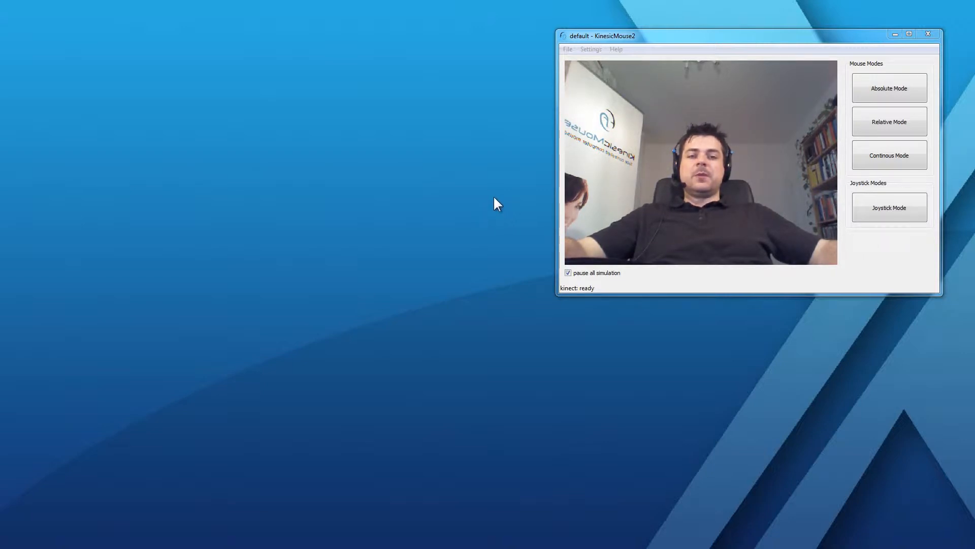
Step: Bring up Signal Preferences from Settings and scroll through rotation, translation, brows and eyes ranges
left_click(590, 49)
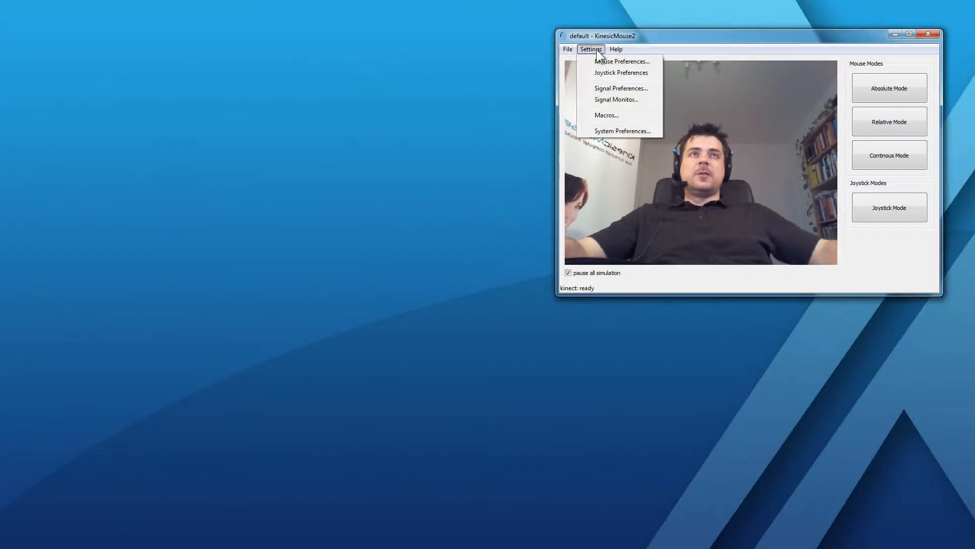
mouse_move(620, 88)
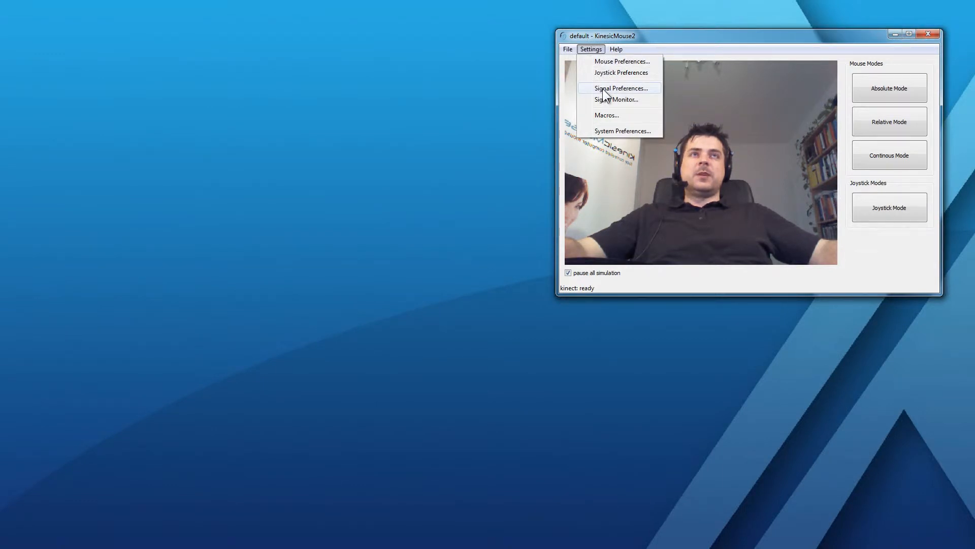
left_click(620, 87)
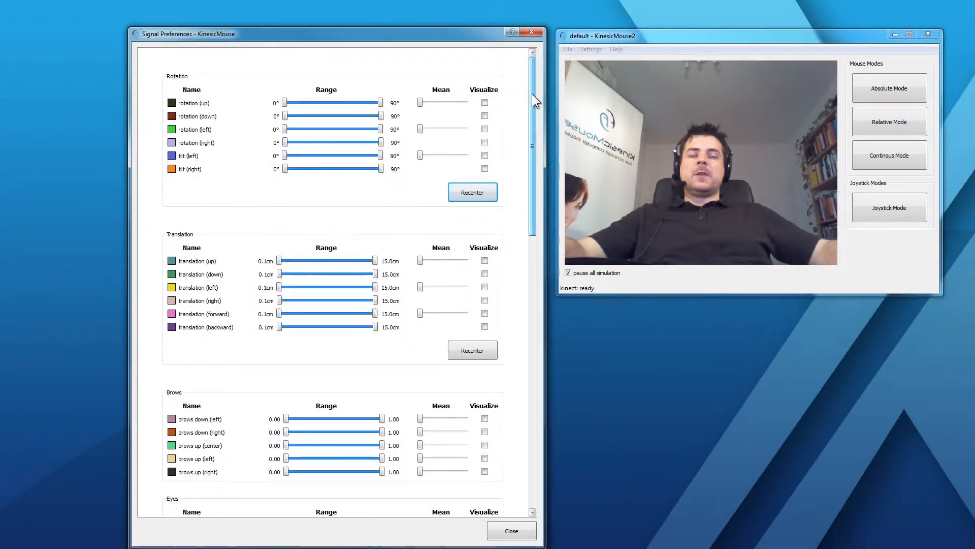
scroll("down", 3)
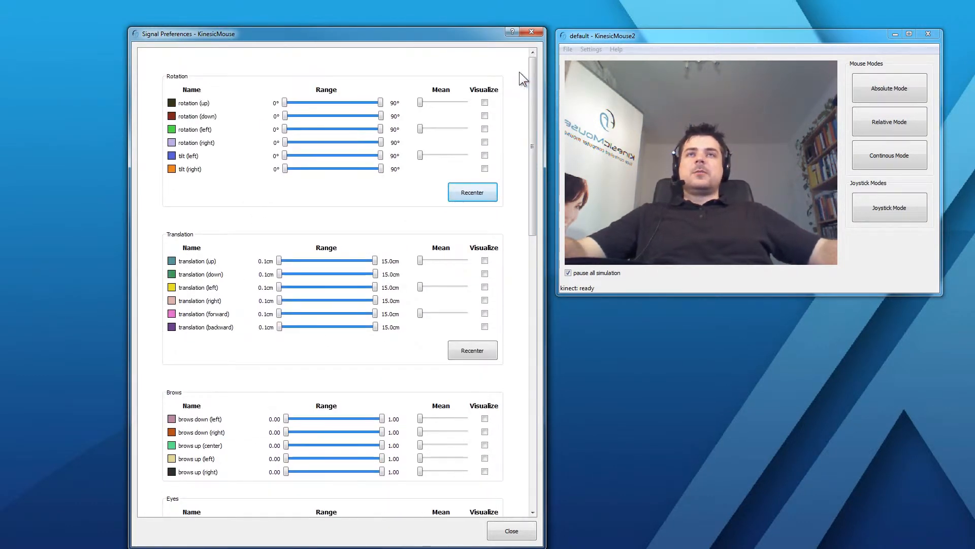
mouse_move(401, 67)
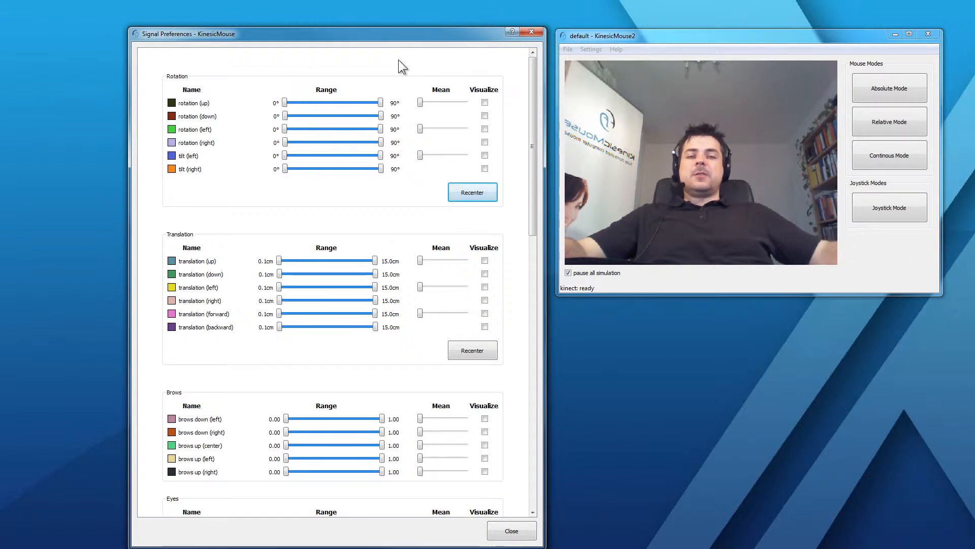
scroll("down", 3)
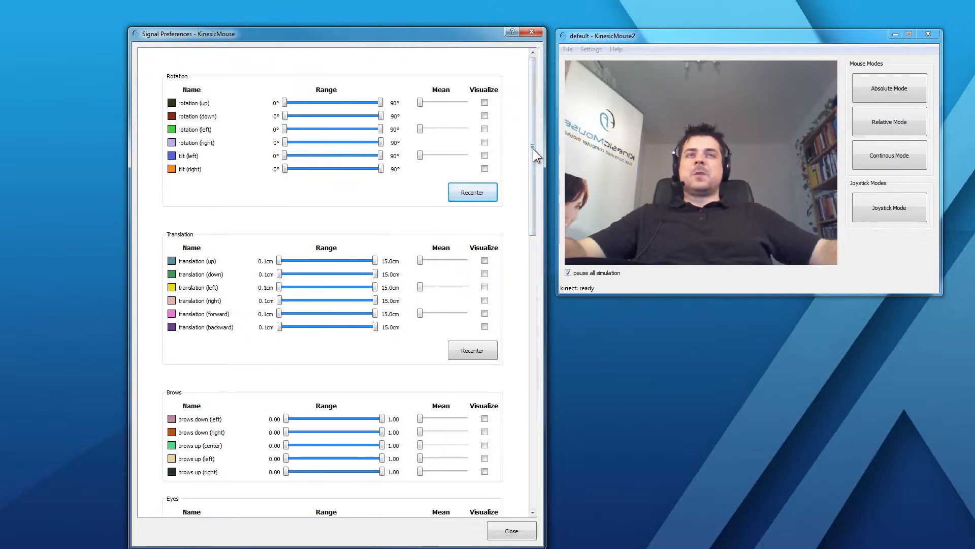
left_click_drag(532, 153, 531, 240)
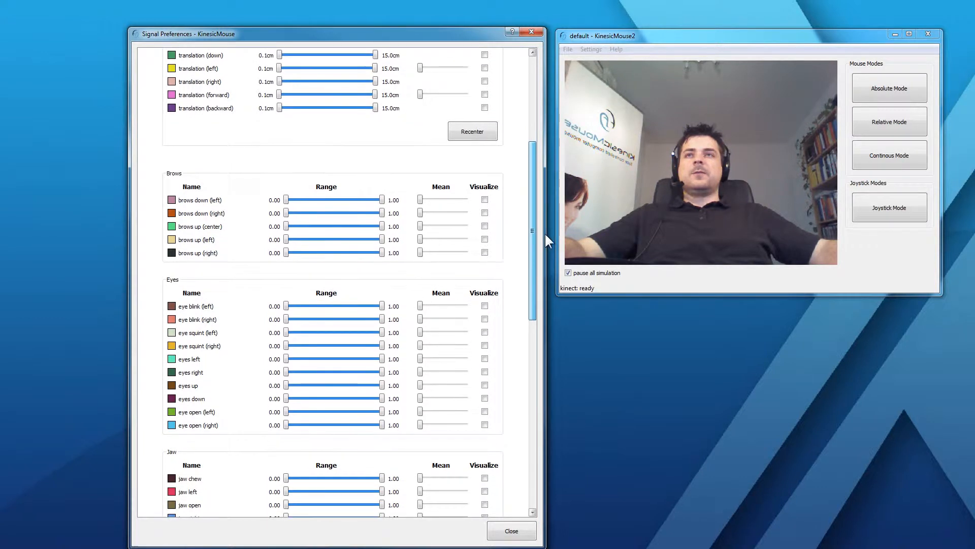
scroll("down", 3)
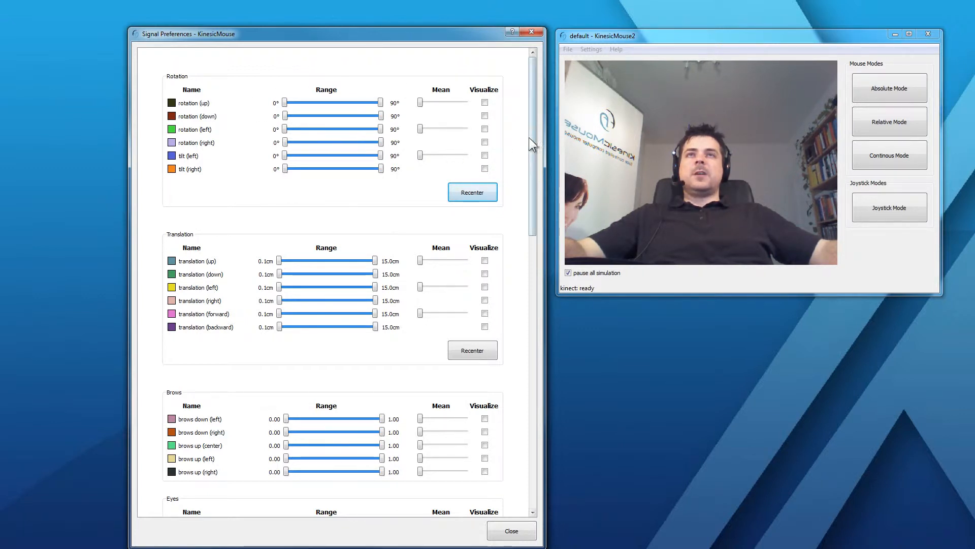
Step: Visualize rotation (left) and rotation (right) live in the Signal Monitor
left_click(484, 142)
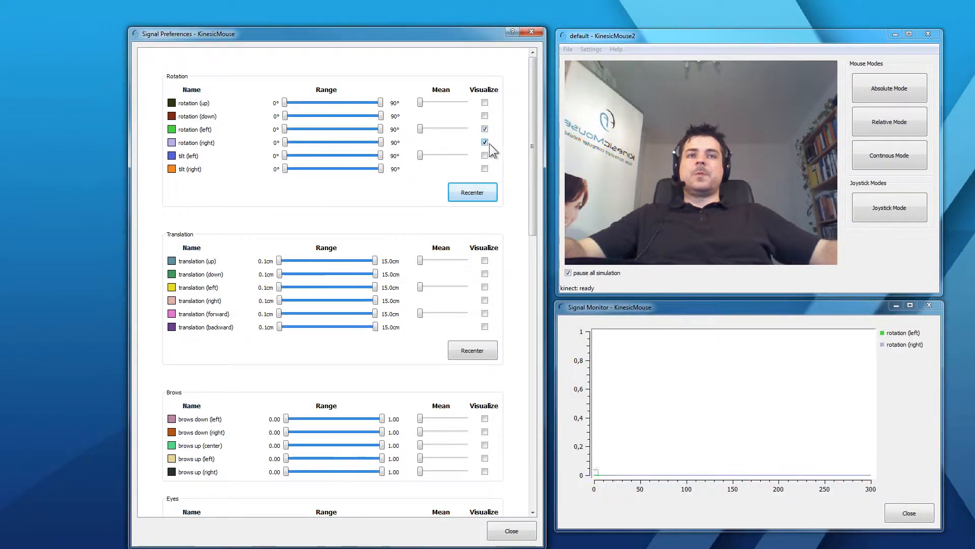
left_click(484, 143)
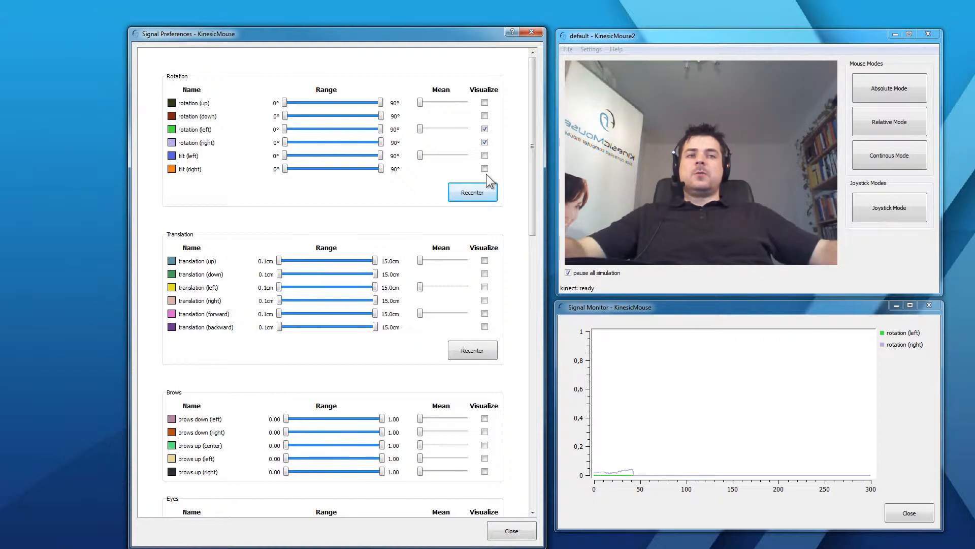
mouse_move(465, 232)
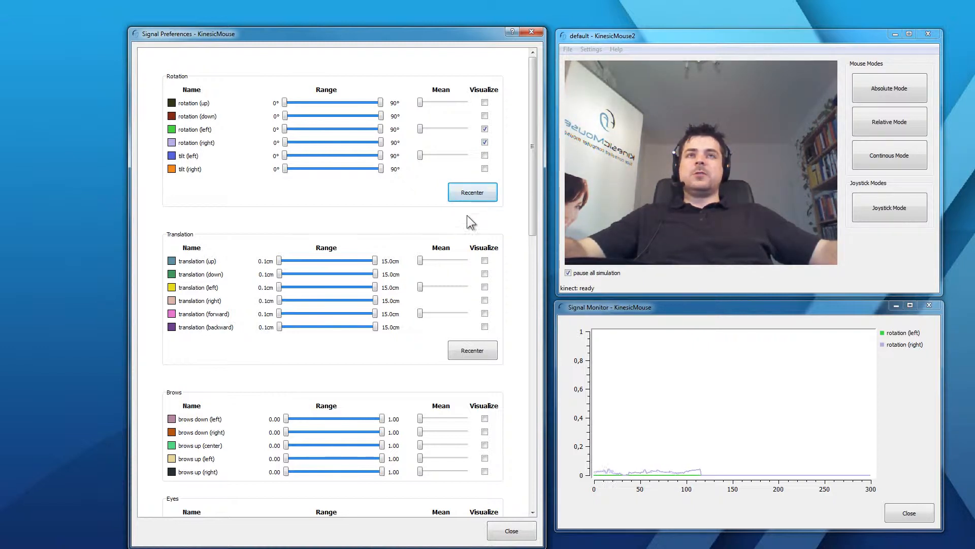
left_click(473, 192)
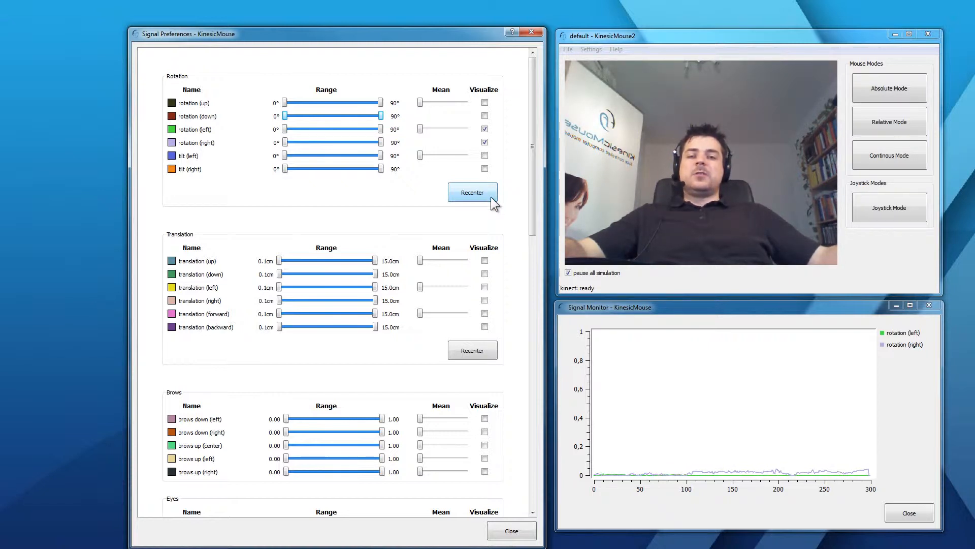
mouse_move(431, 187)
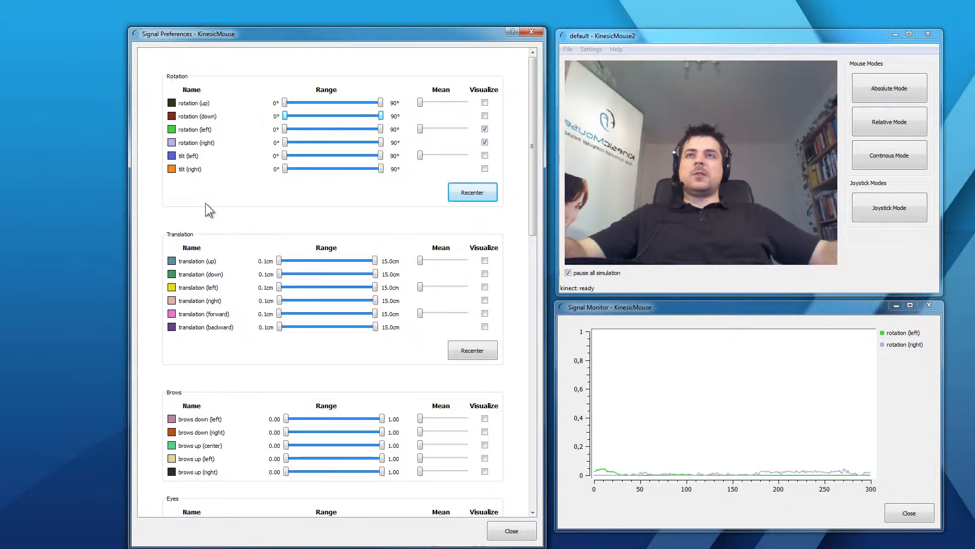
mouse_move(230, 234)
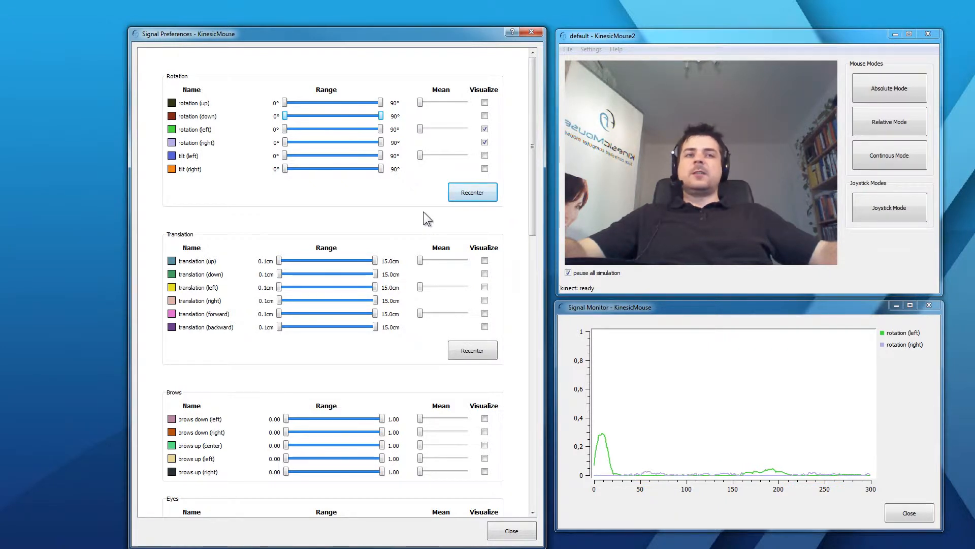
mouse_move(556, 440)
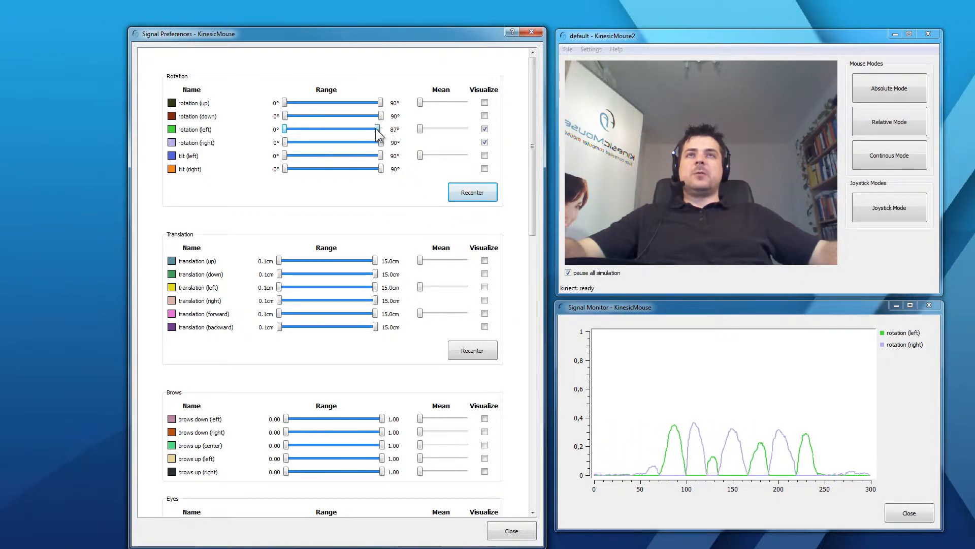
Step: Lower the rotation (left) and rotation (right) upper bounds to 31°
left_click_drag(376, 129, 313, 129)
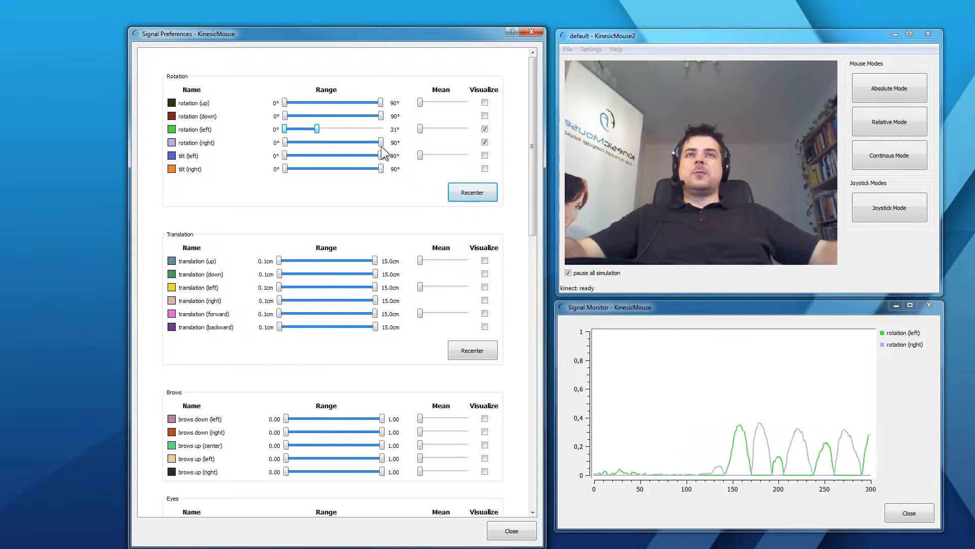
left_click_drag(379, 142, 319, 142)
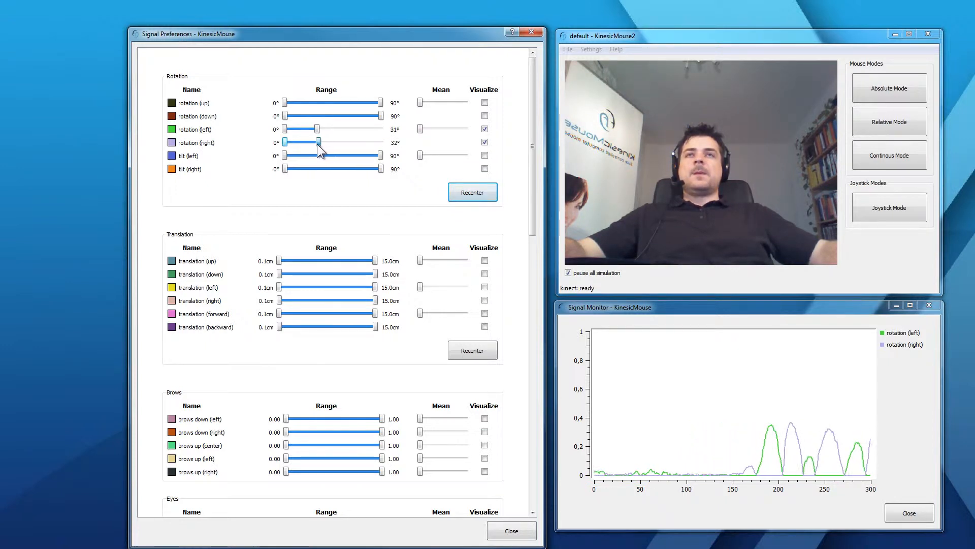
left_click_drag(320, 142, 317, 142)
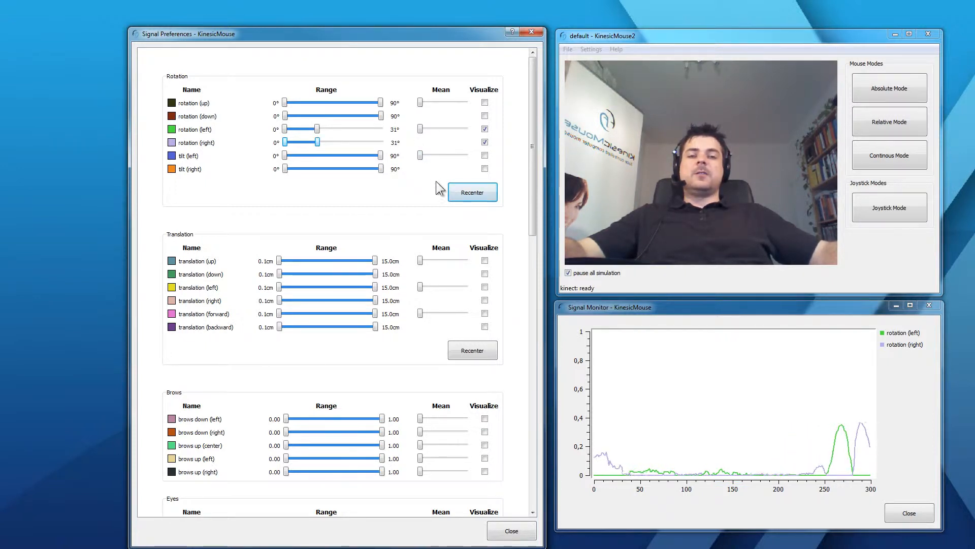
mouse_move(415, 173)
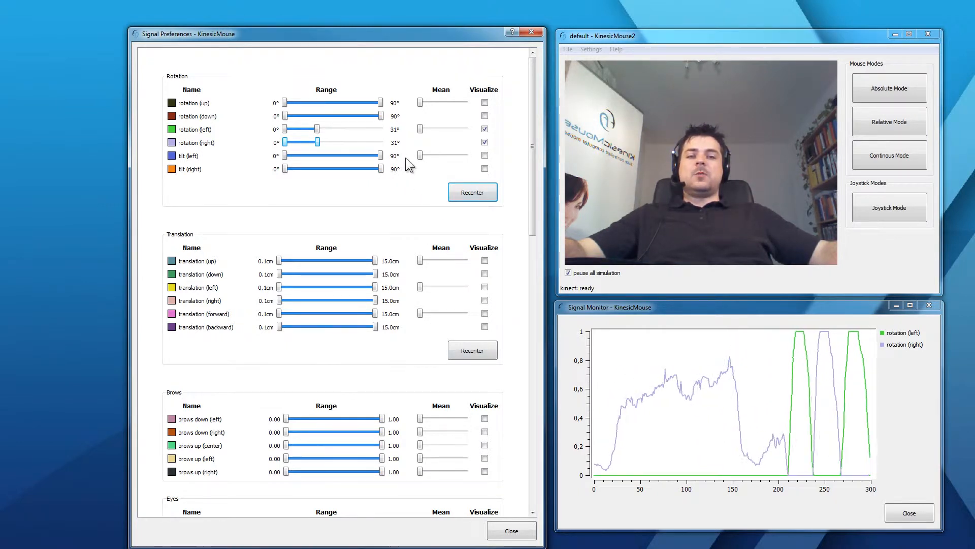
mouse_move(433, 188)
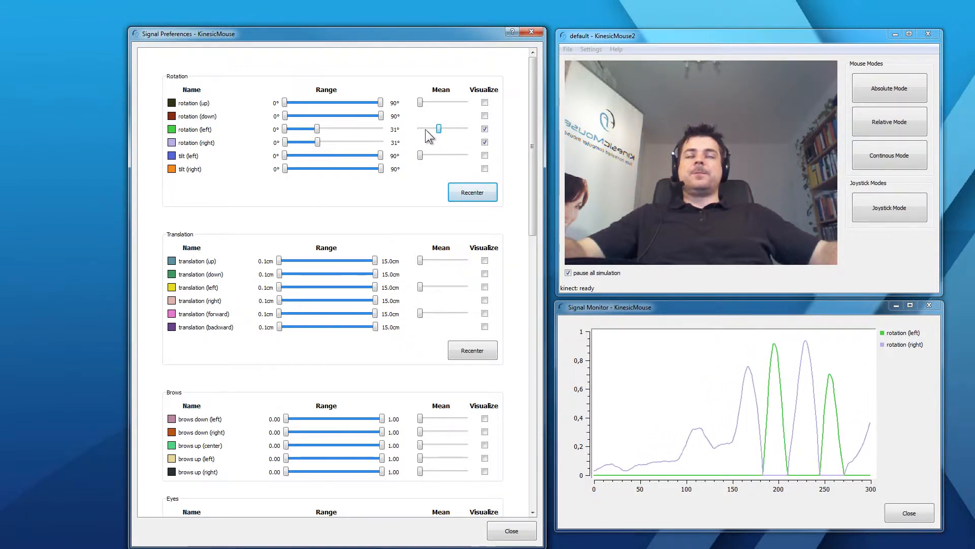
Step: Stop plotting rotation left/right, plot rotation (up) and lower its upper bound to about 26°
left_click(485, 129)
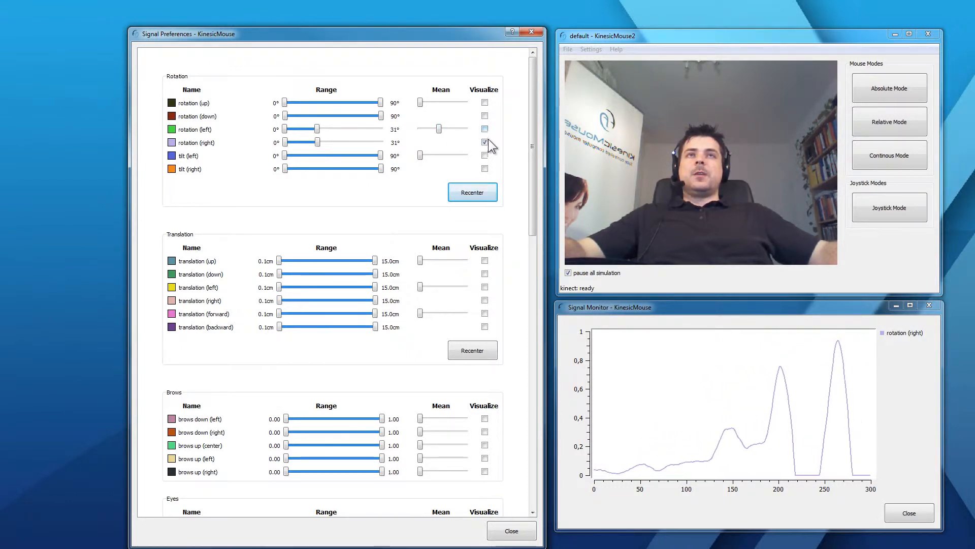
left_click(485, 142)
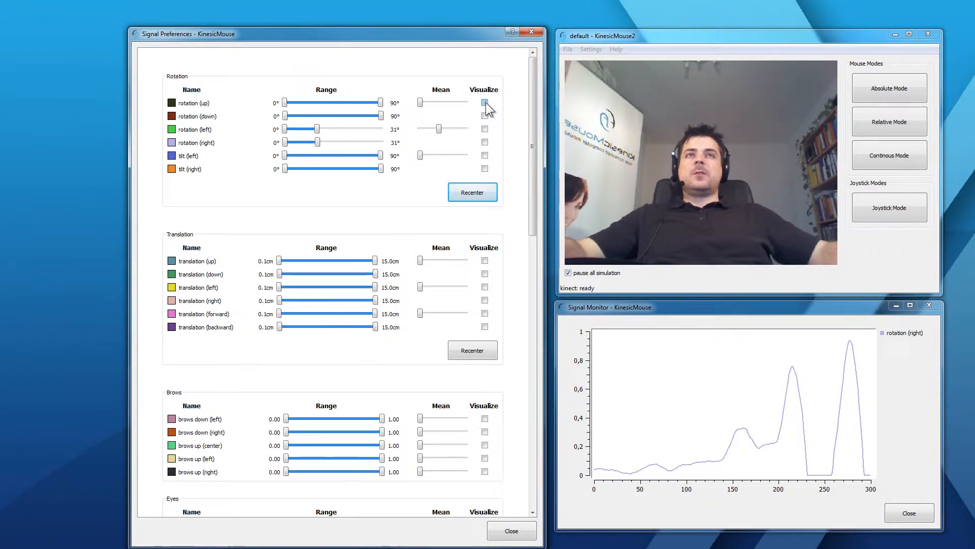
left_click(485, 116)
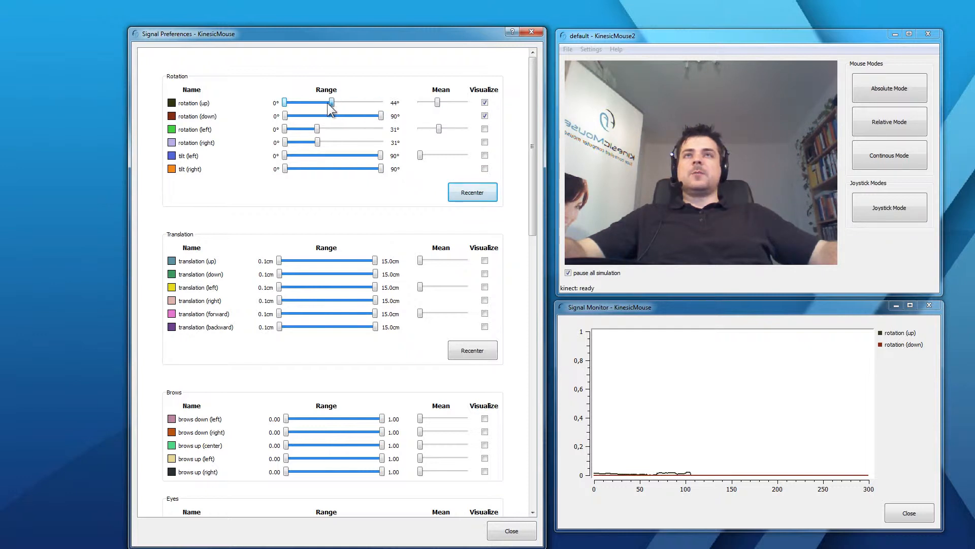
left_click_drag(329, 102, 311, 102)
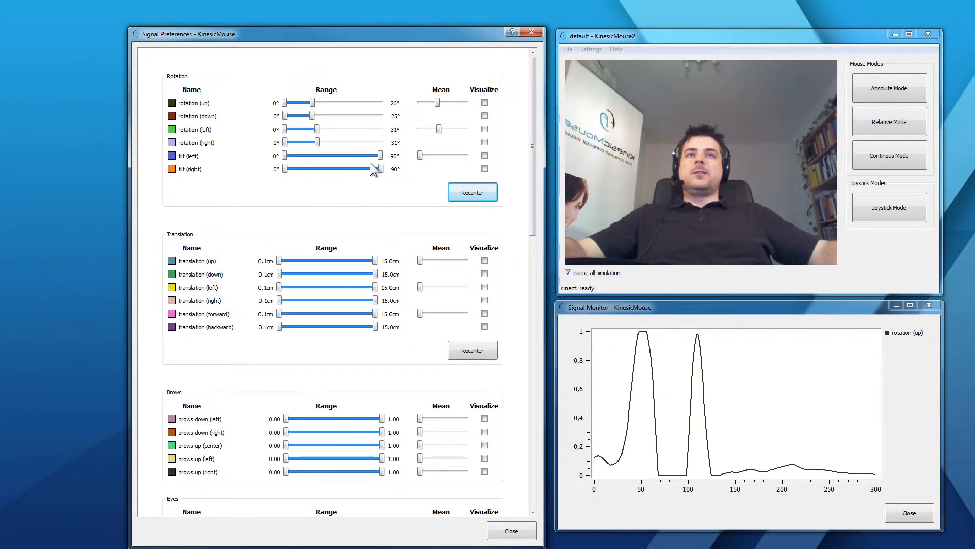
Step: Lower the tilt (left) upper bound to 32° and tilt (right) to 31°
left_click_drag(378, 155, 302, 155)
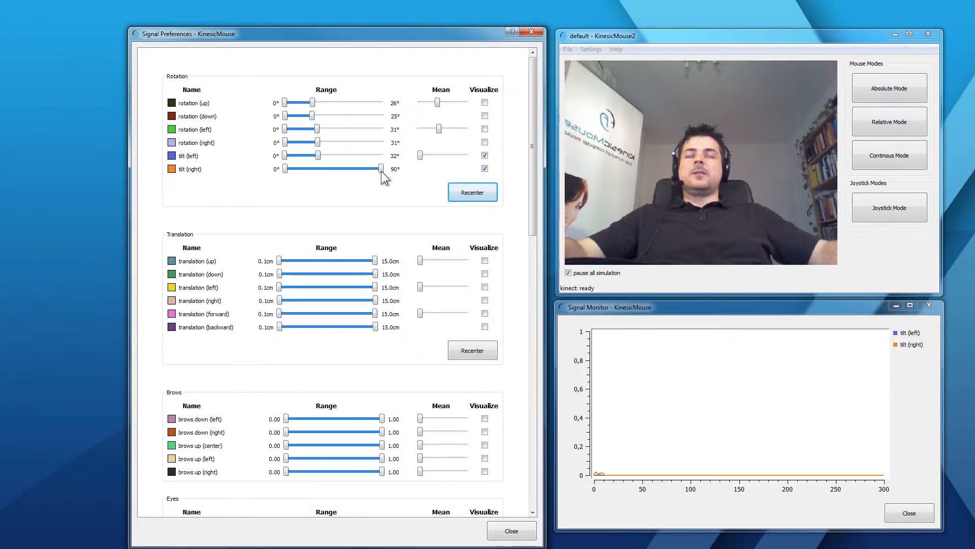
left_click_drag(380, 168, 314, 168)
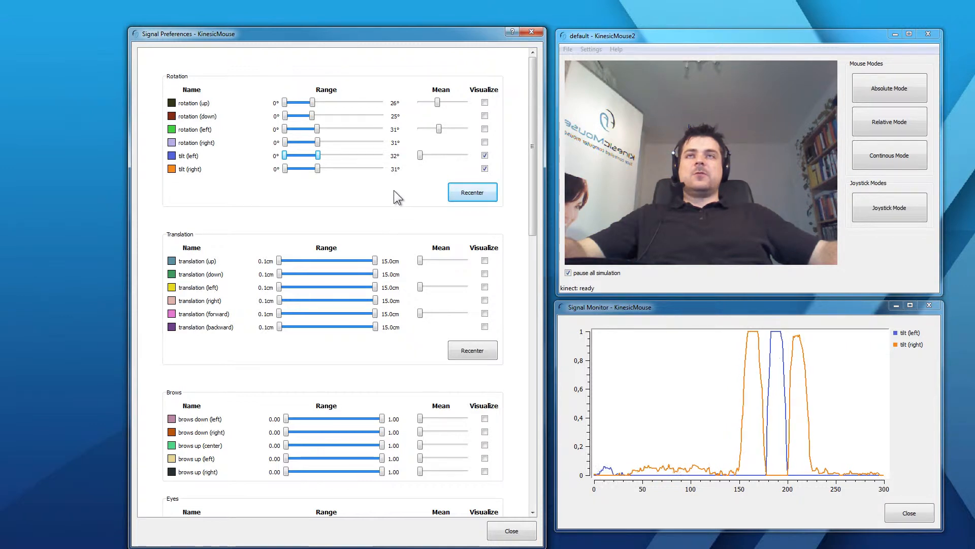
mouse_move(345, 215)
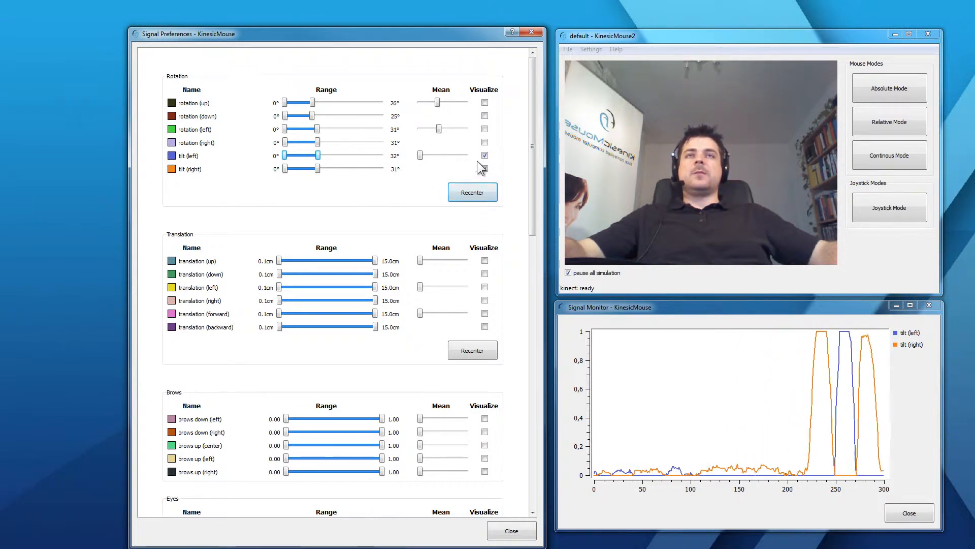
Step: Plot tilt (right) and raise the tilt (left) lower bound to 11° to match
left_click(484, 167)
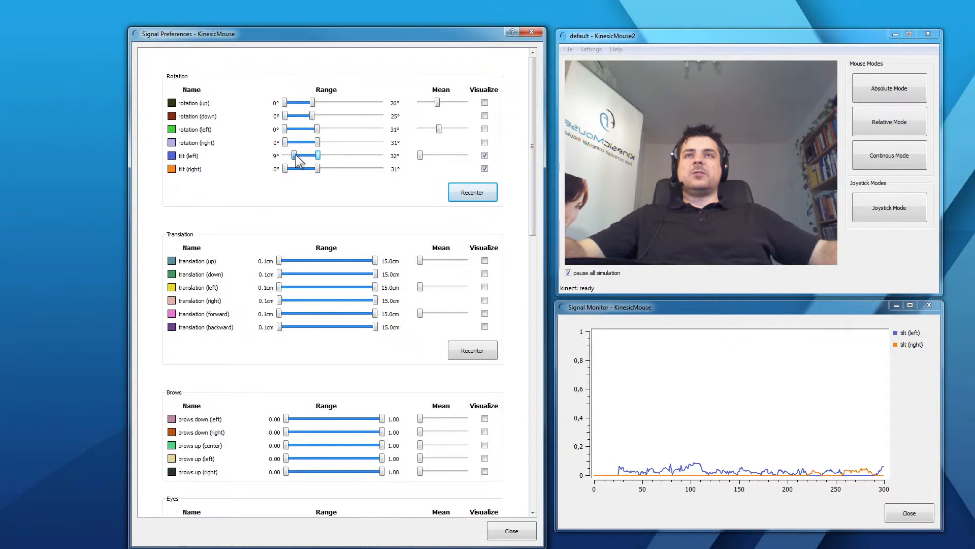
left_click_drag(287, 169, 305, 169)
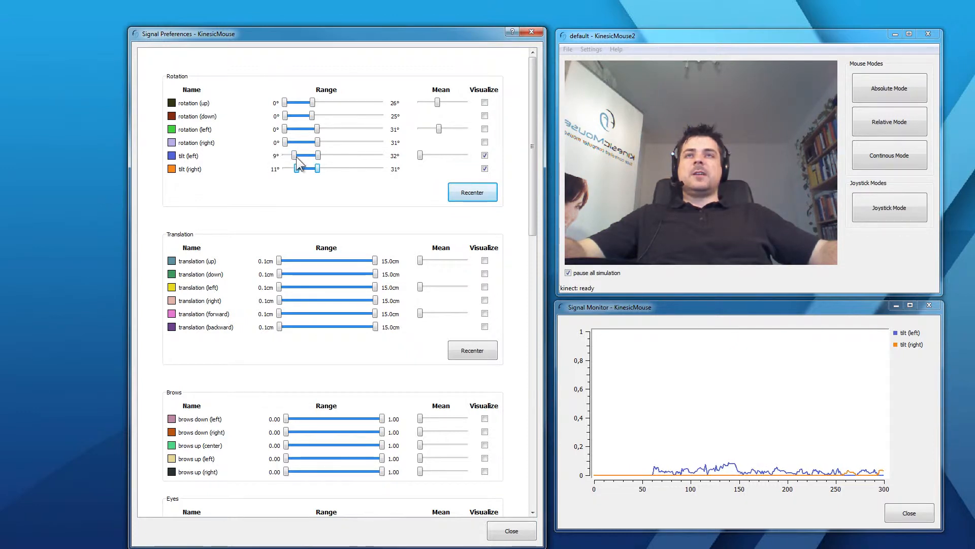
left_click_drag(294, 154, 303, 154)
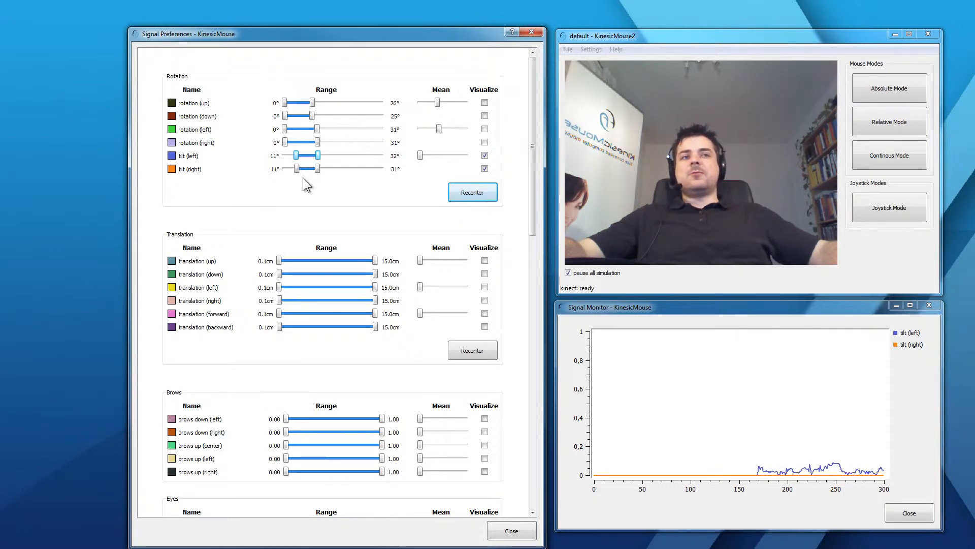
mouse_move(352, 210)
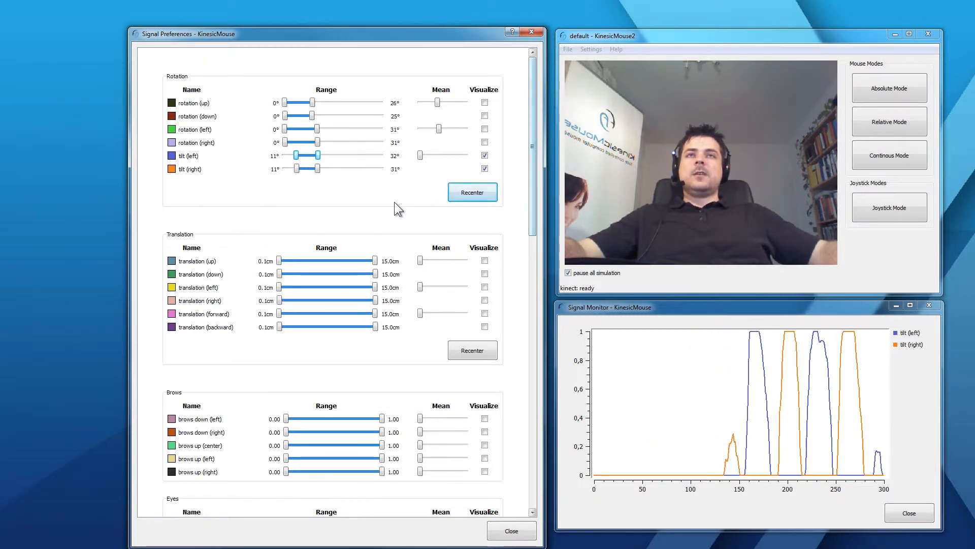
Step: Stop plotting tilt (left) and try translation forward and backward in the monitor
left_click(484, 154)
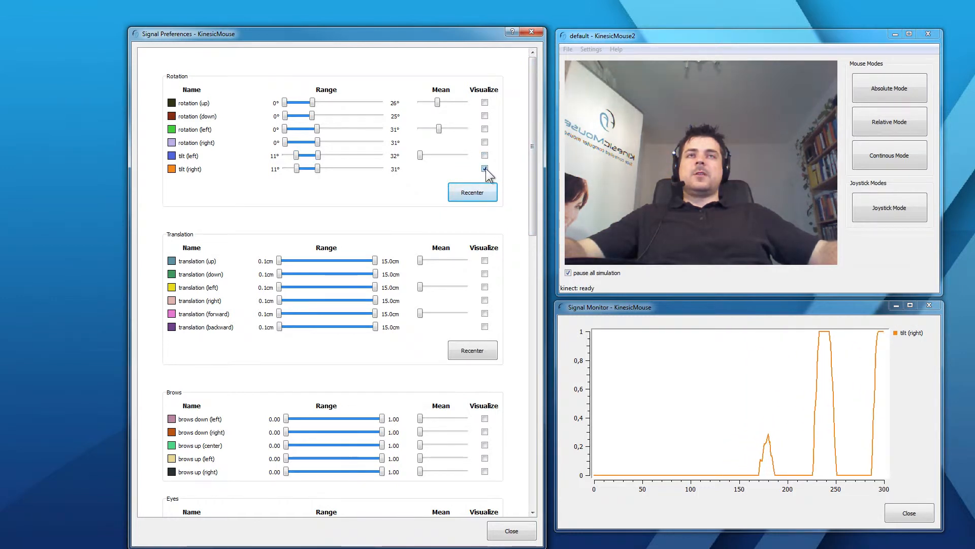
scroll("down", 3)
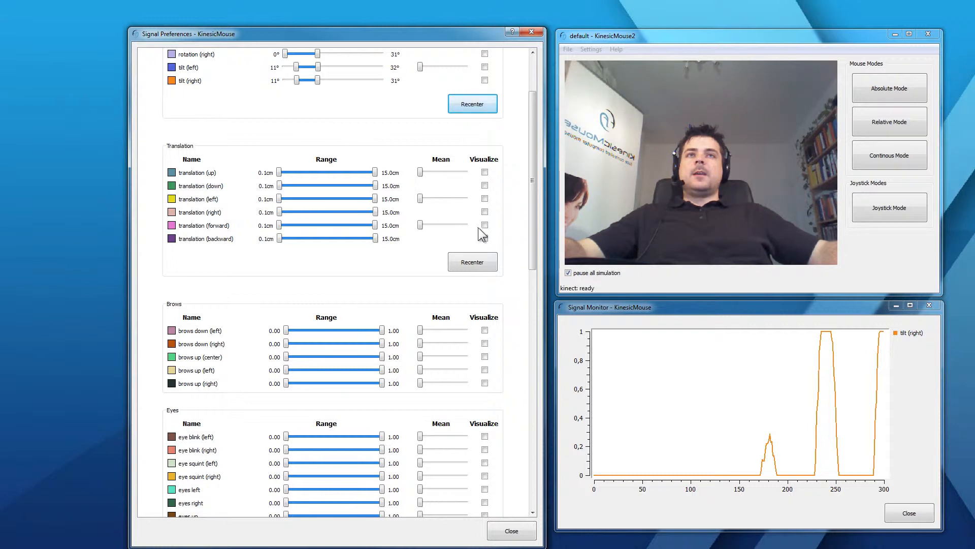
left_click(485, 225)
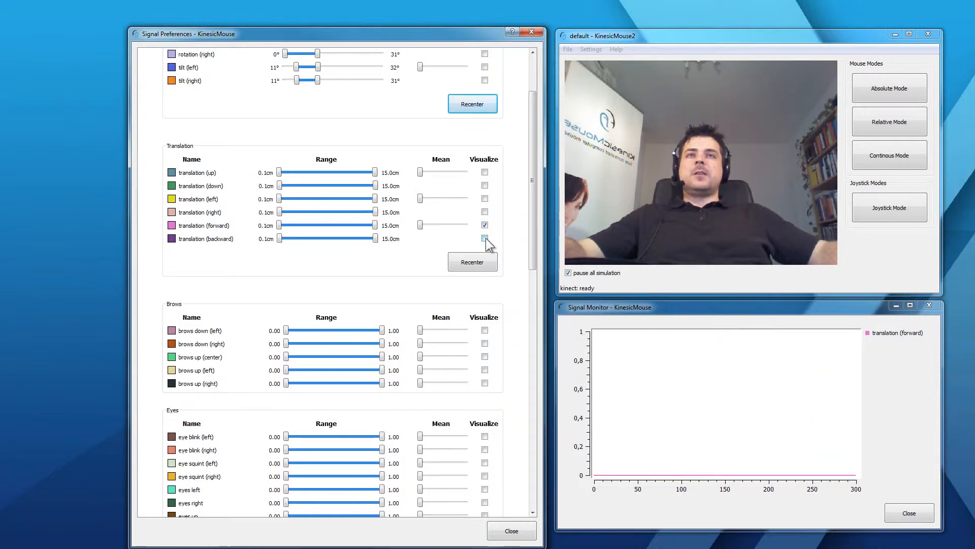
left_click(484, 238)
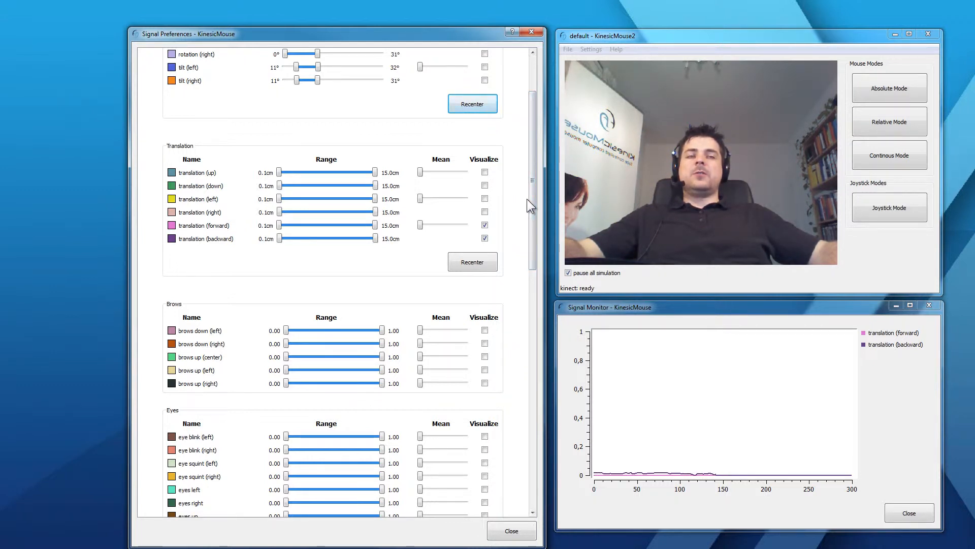
Step: Switch the monitor to plot translation left and right instead of forward/backward
left_click(485, 224)
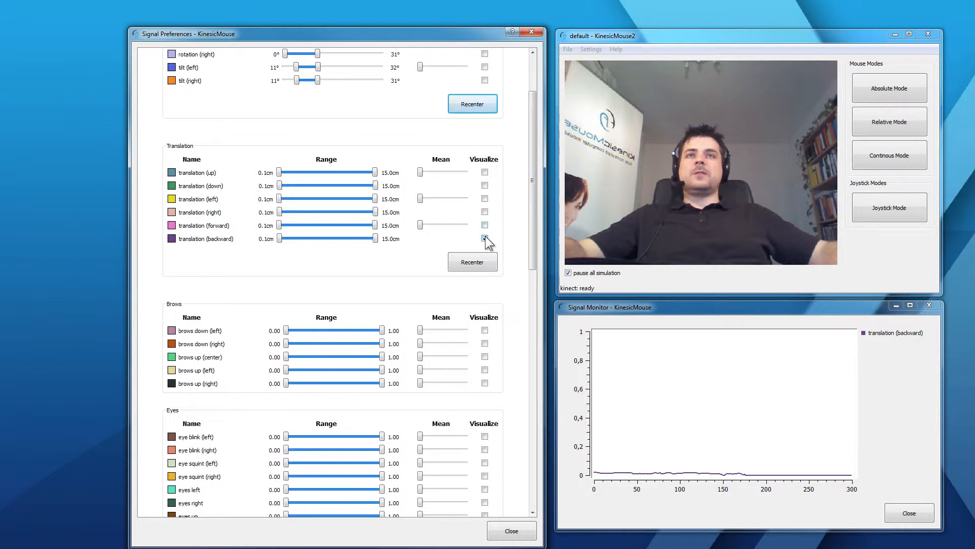
left_click(485, 198)
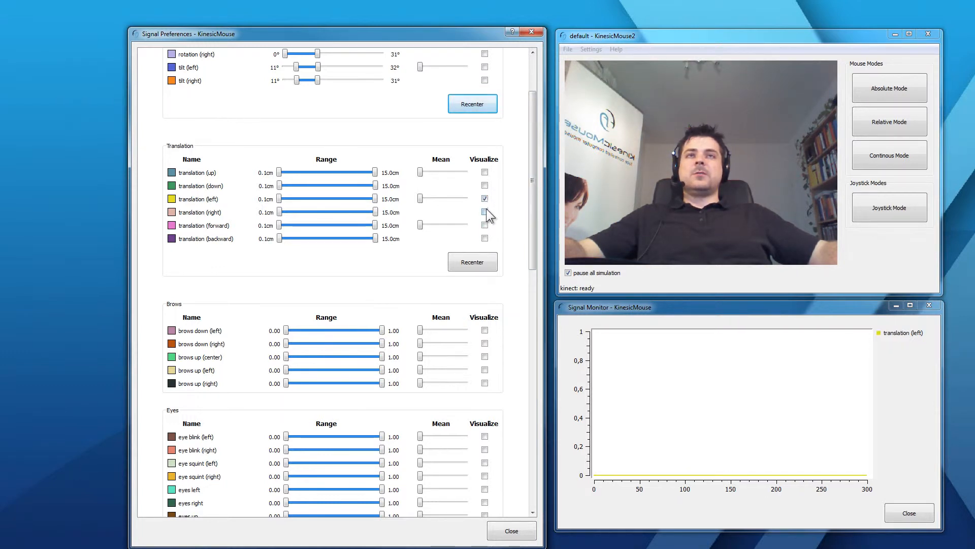
left_click(485, 212)
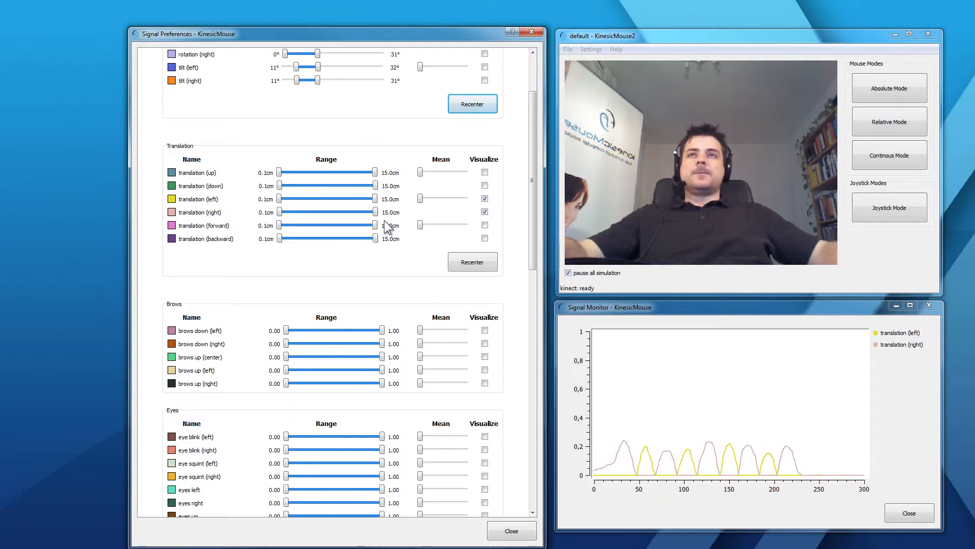
Step: Set translation (left) and (right) upper bounds to 4.3 cm, then stop plotting translation (left)
left_click_drag(373, 198, 288, 198)
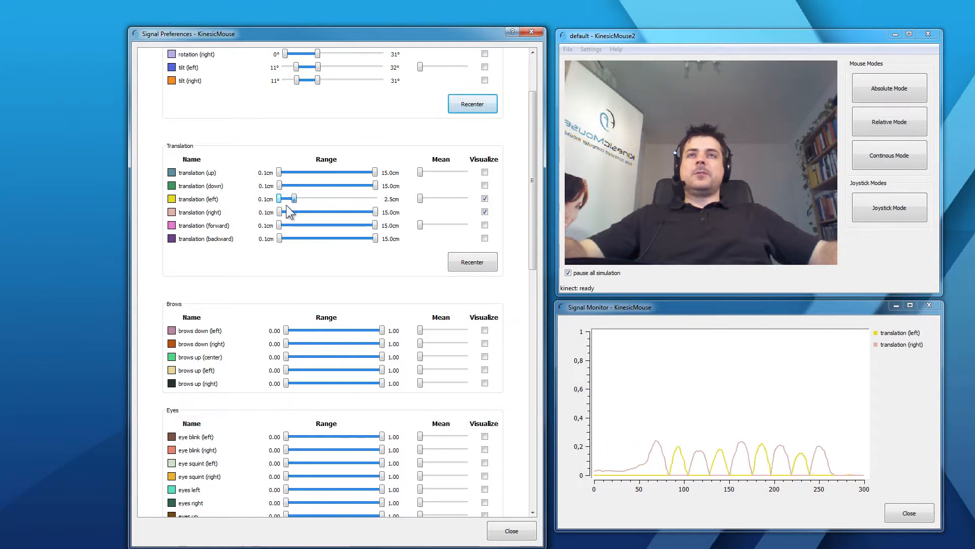
left_click_drag(287, 198, 305, 198)
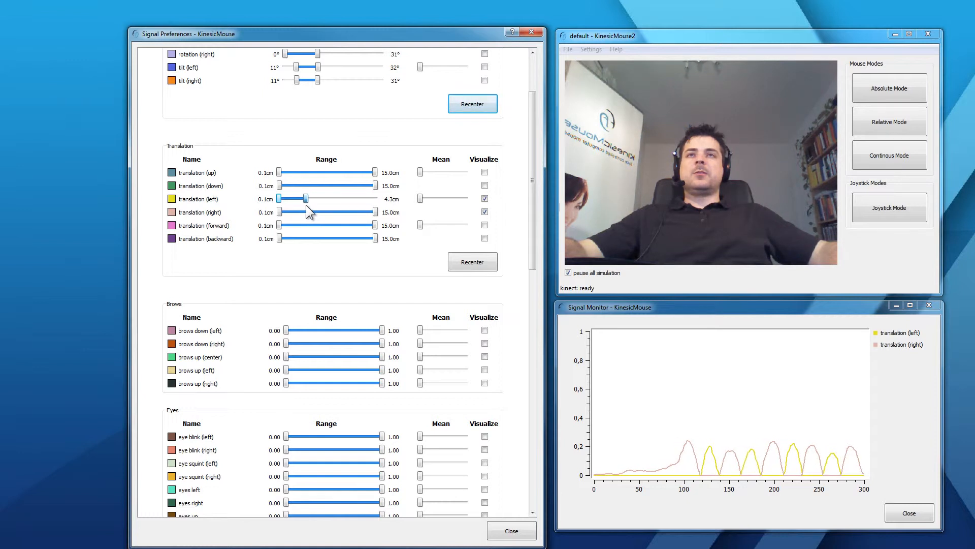
left_click_drag(373, 212, 303, 212)
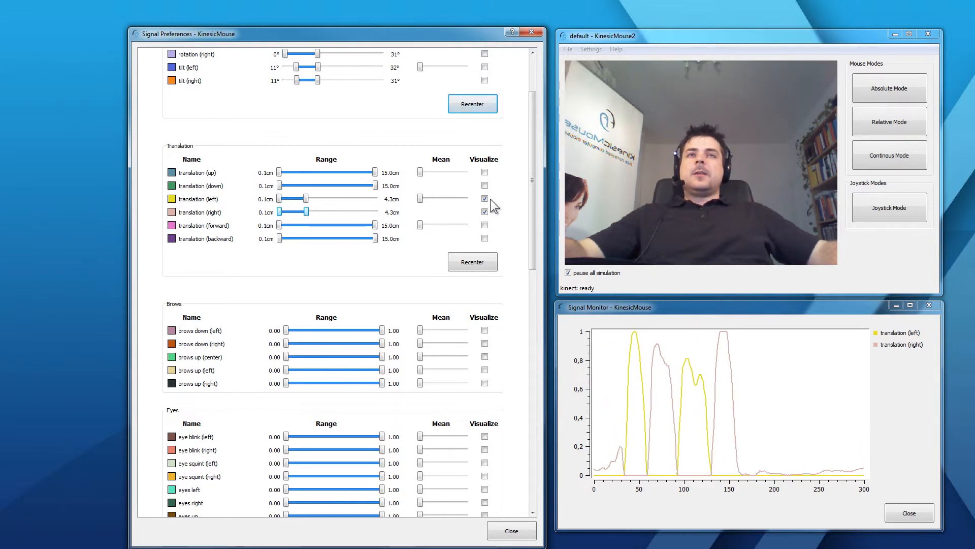
left_click(486, 198)
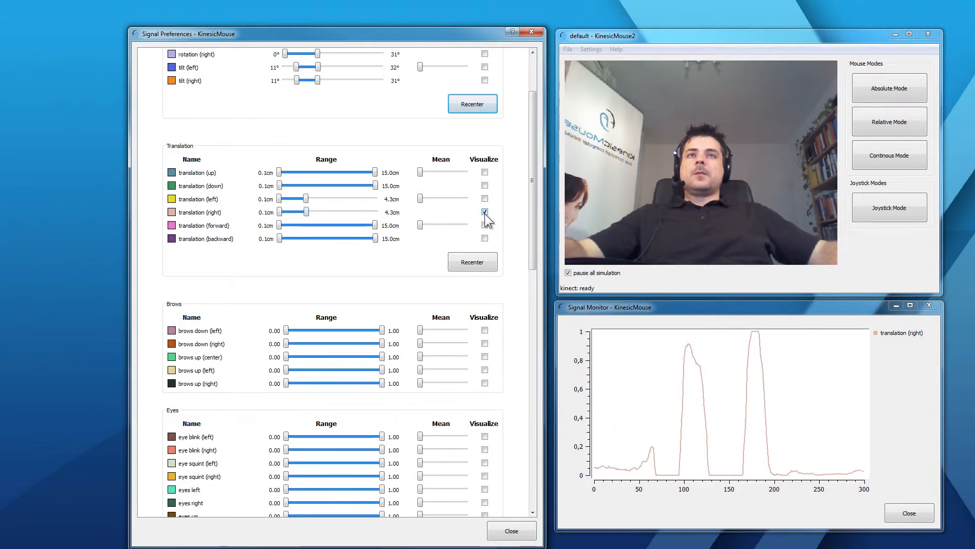
Step: Scroll to the Brows group and plot brows up (left) instead of translation (right)
scroll("down", 3)
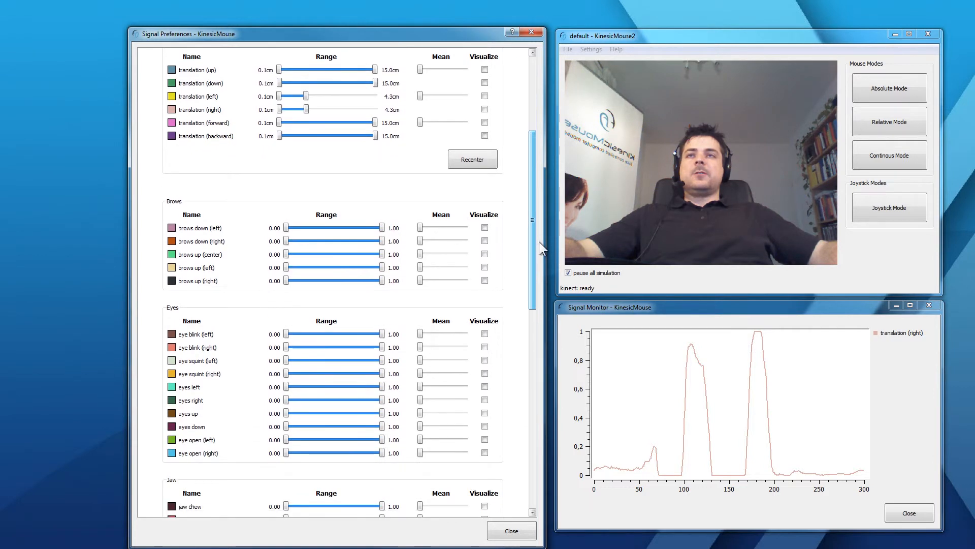
scroll("down", 3)
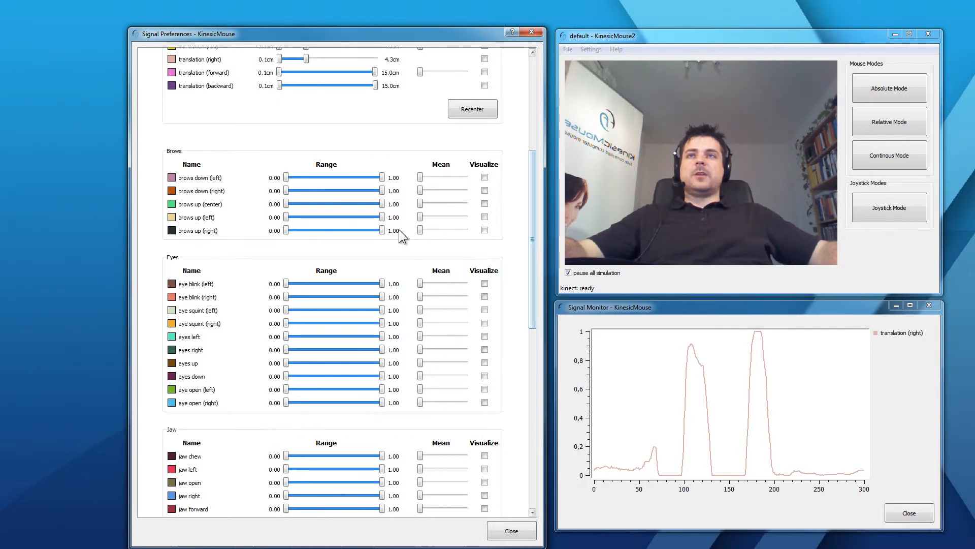
left_click(485, 218)
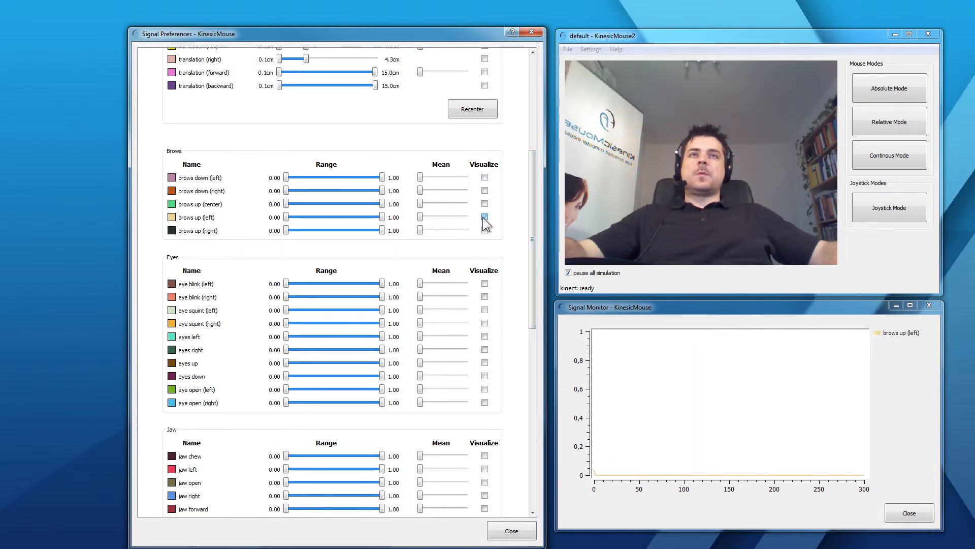
left_click(484, 216)
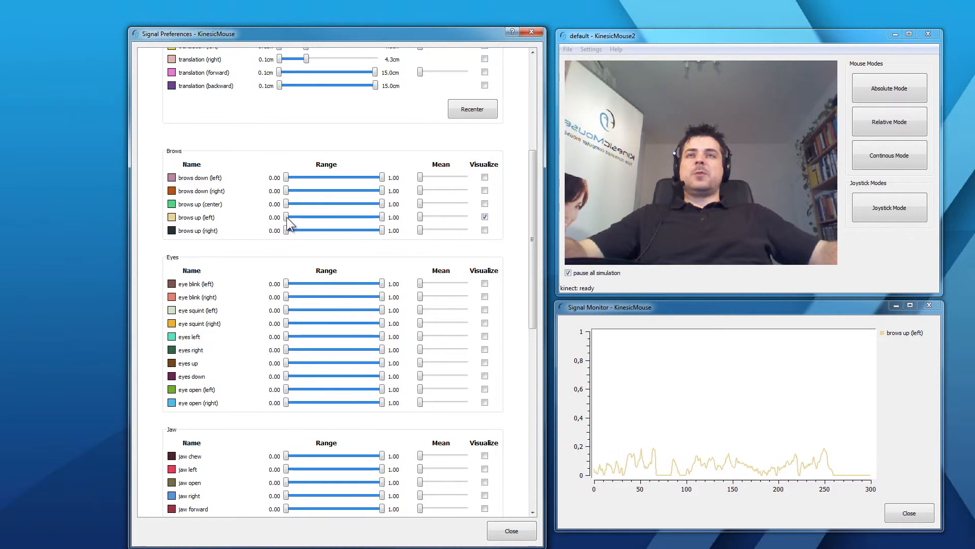
Step: Raise the brows up (left) lower bound to 0.31, above resting brow noise
left_click_drag(287, 218, 302, 218)
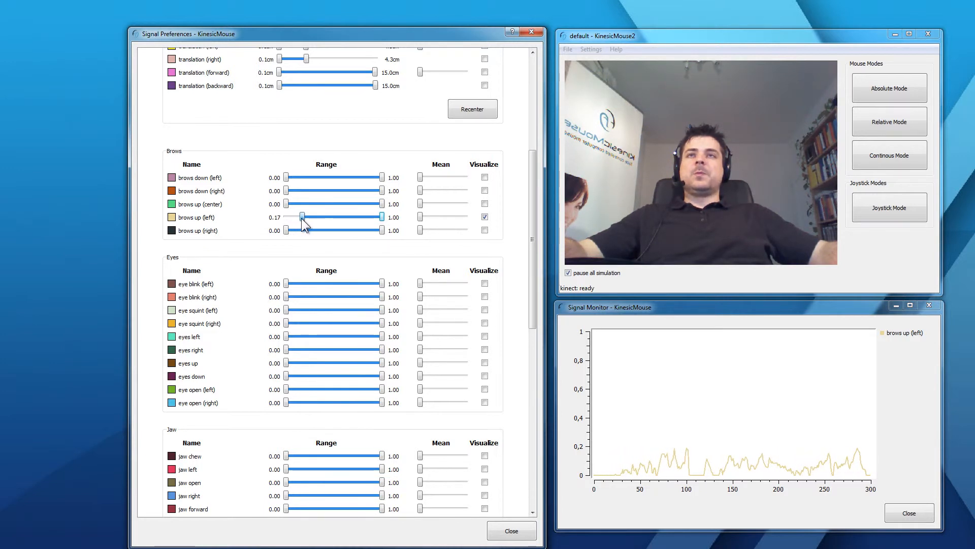
left_click_drag(302, 217, 308, 218)
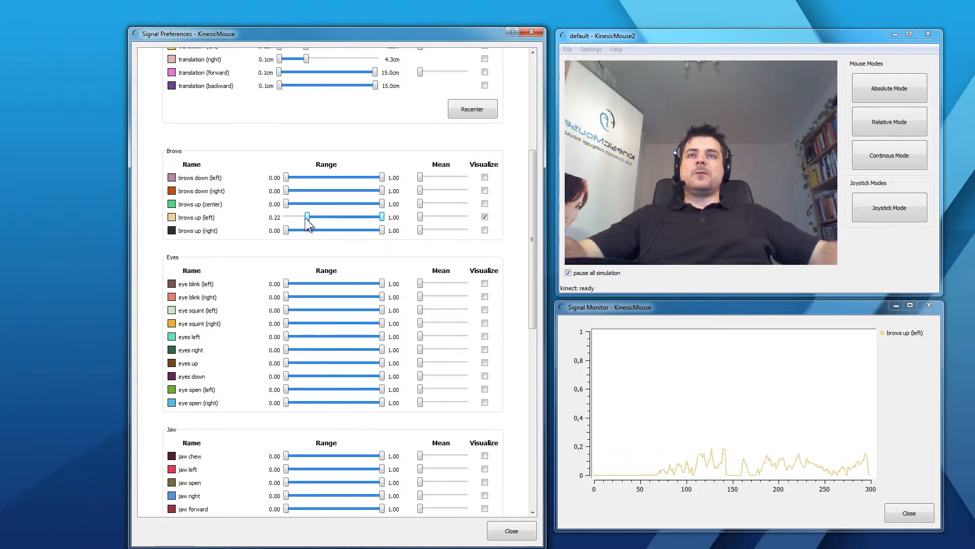
left_click_drag(305, 216, 316, 216)
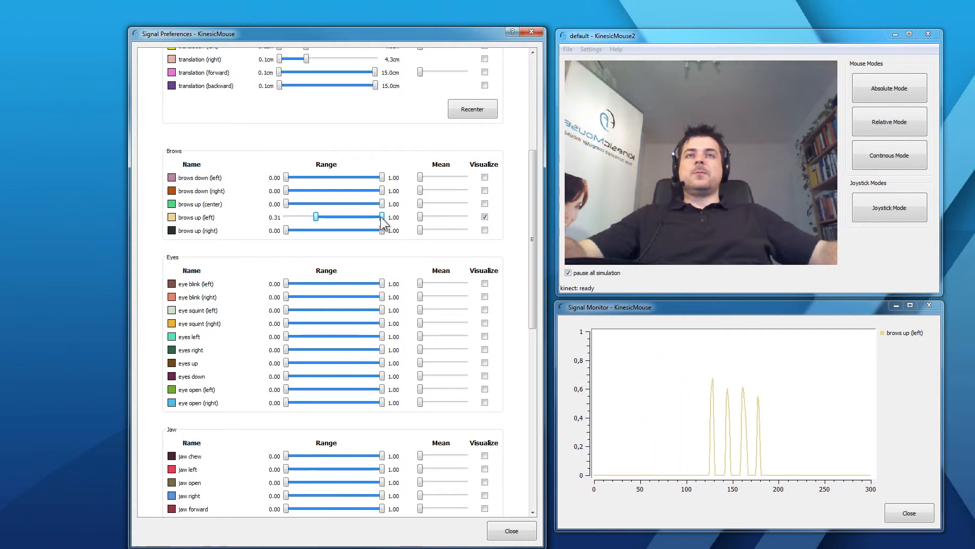
Step: Lower the brows up (left) upper bound from 1.00 to 0.58, via 0.78, then test with raised brows
left_click_drag(383, 217, 359, 217)
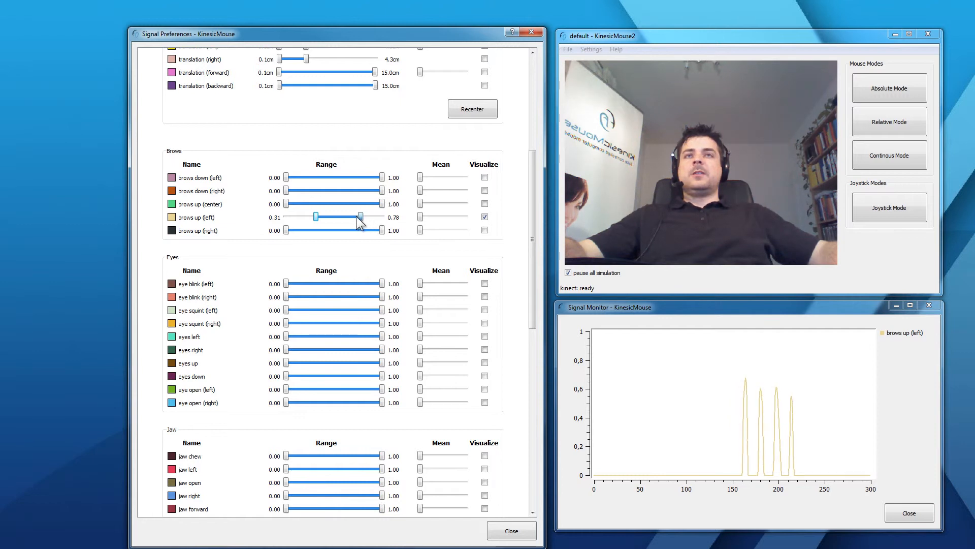
left_click_drag(360, 216, 341, 216)
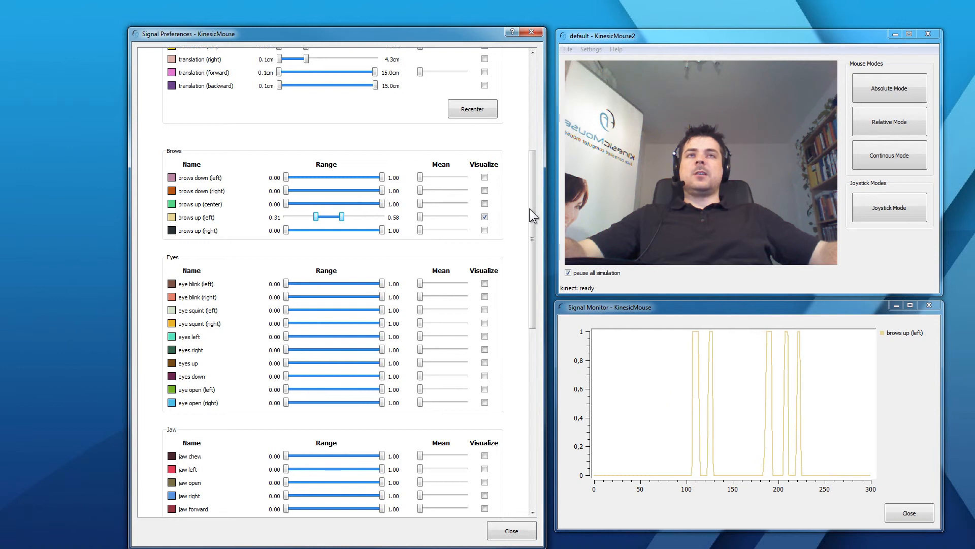
scroll("down", 3)
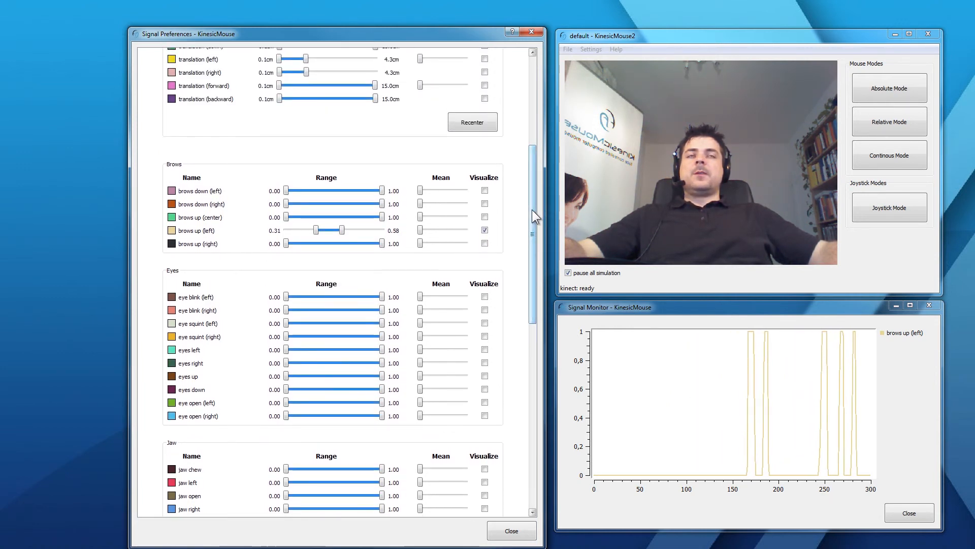
scroll("down", 3)
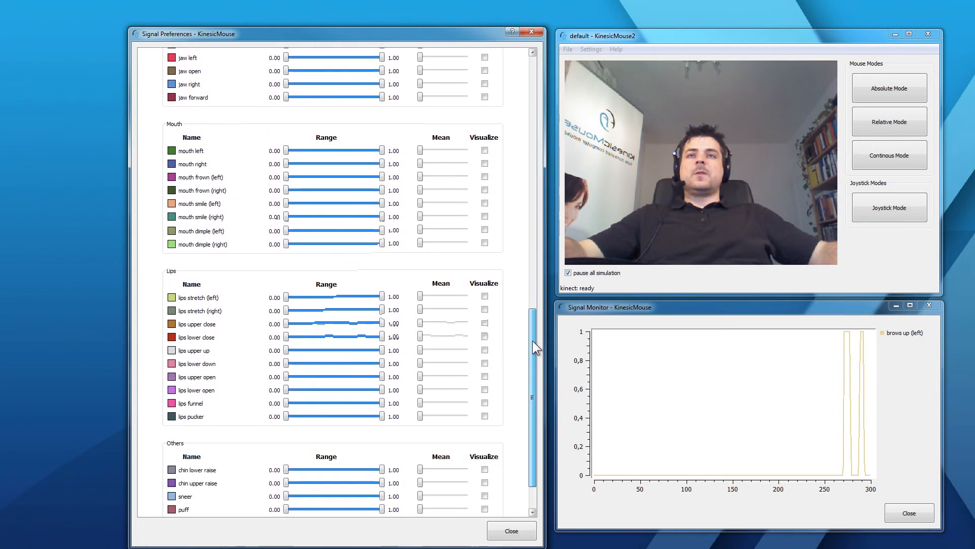
scroll("down", 3)
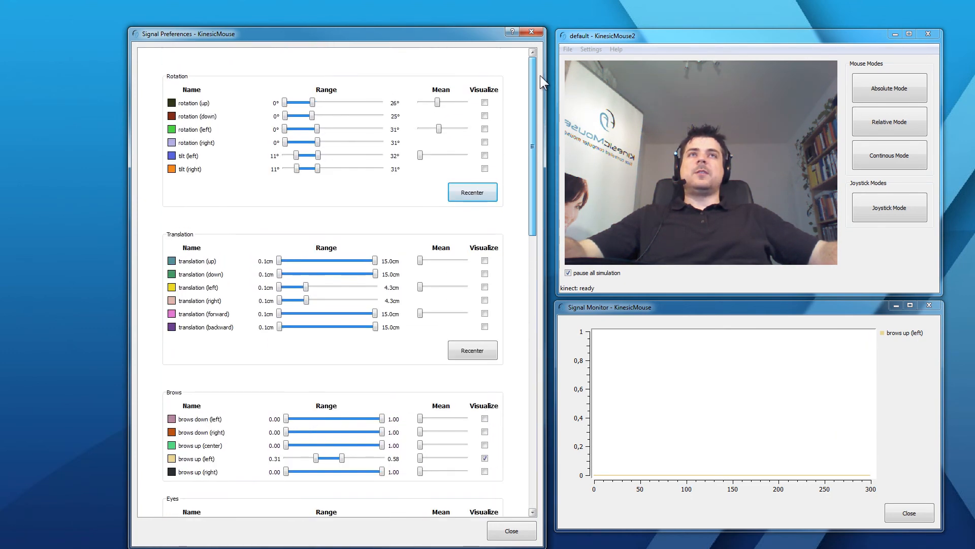
scroll("down", 3)
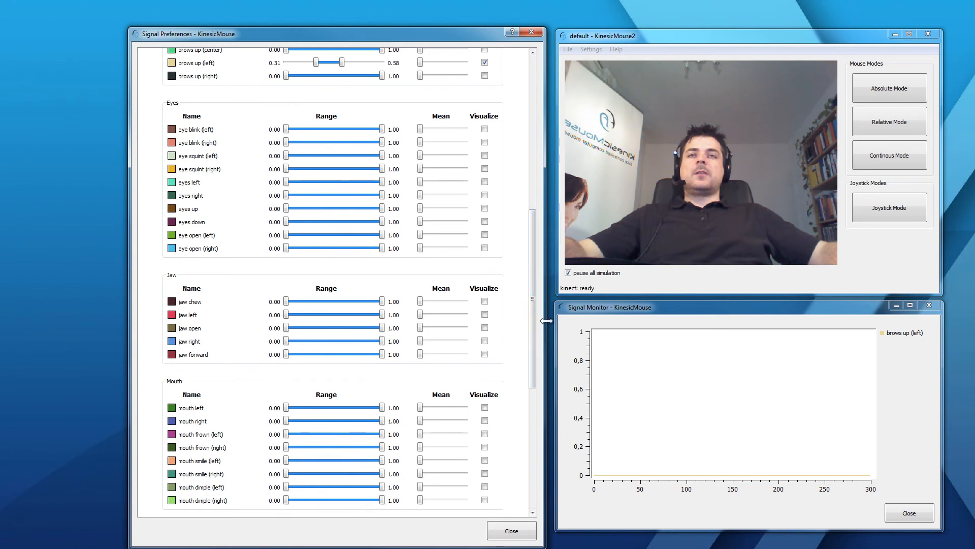
mouse_move(384, 320)
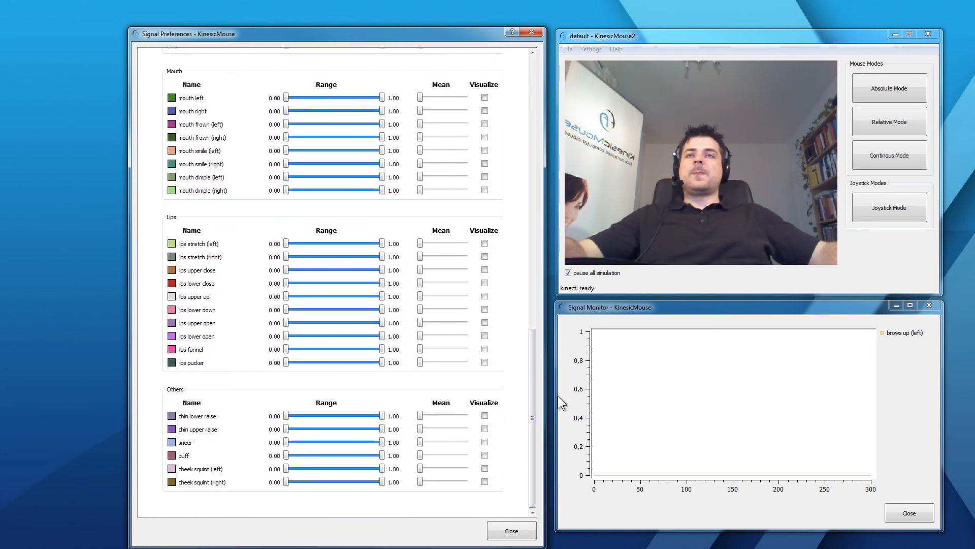
mouse_move(470, 368)
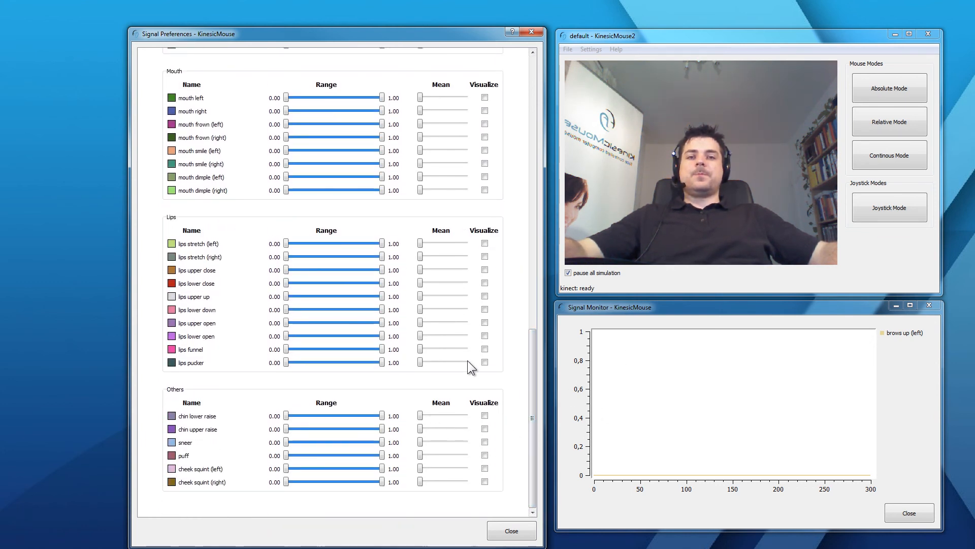
mouse_move(491, 365)
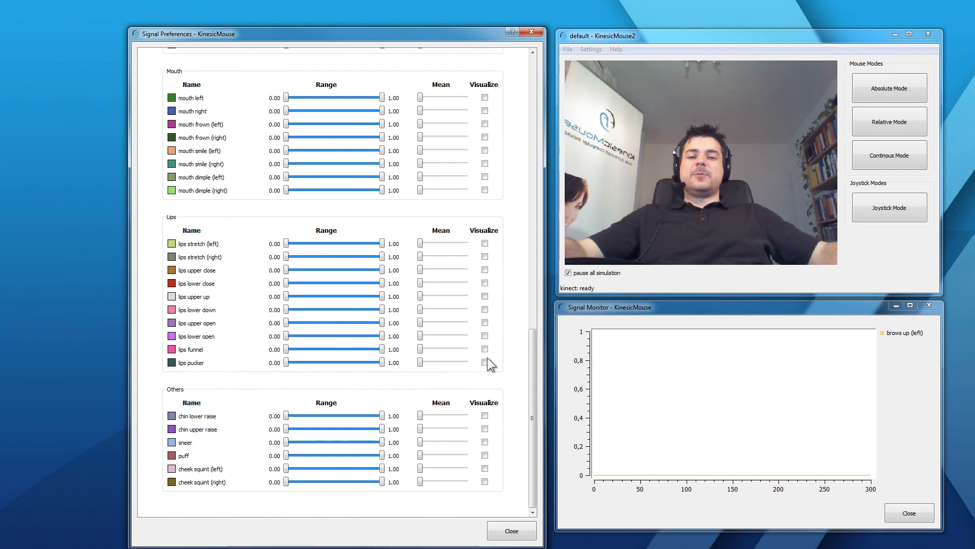